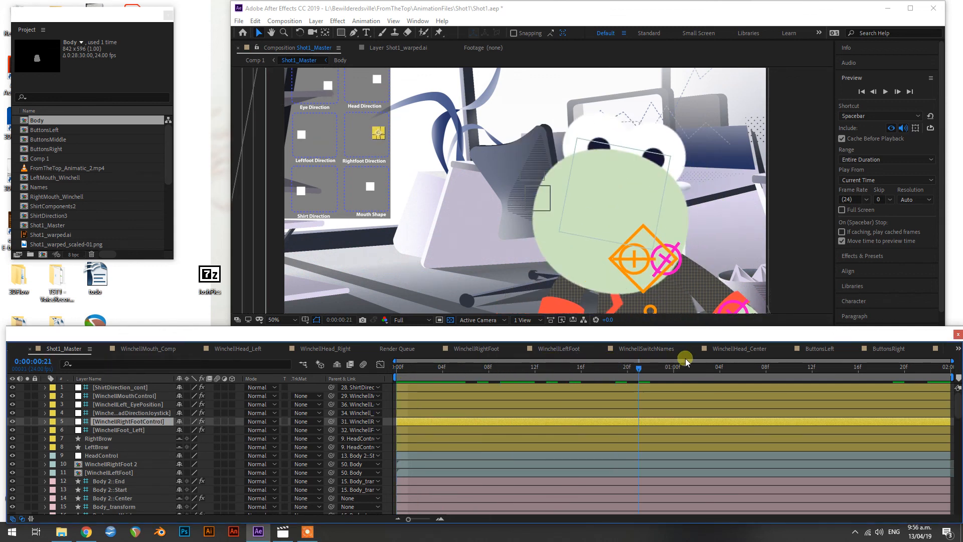
# - Scrub the Shot1_Master timeline to preview the rig animation, then scroll through the keyframed layers
pyautogui.moveTo(684, 362); pyautogui.dragTo(924, 362)
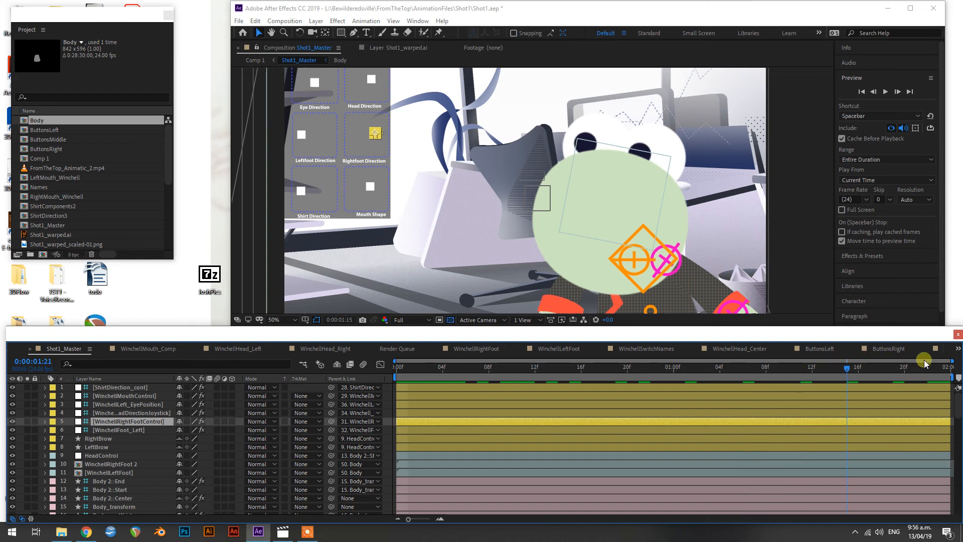
pyautogui.moveTo(925, 360); pyautogui.dragTo(611, 380)
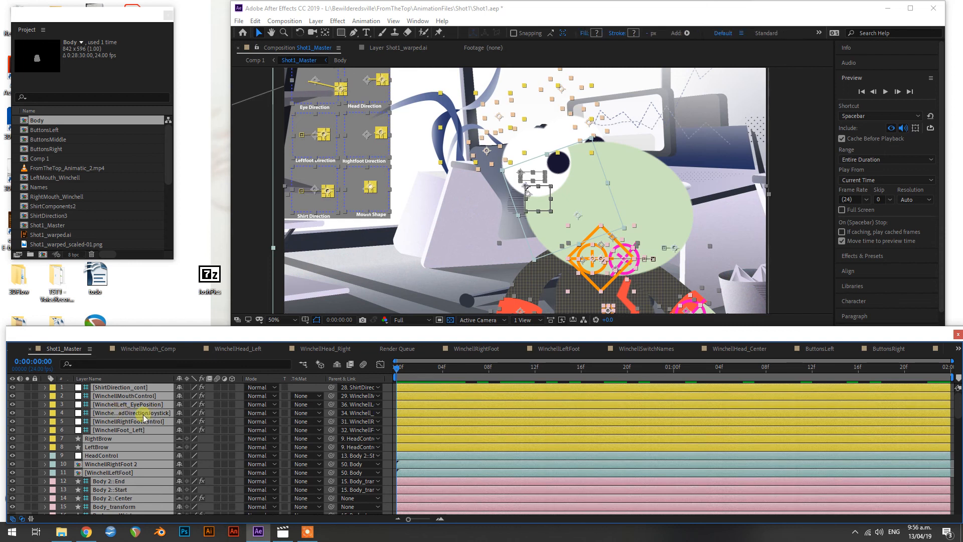
pyautogui.scroll(-3)
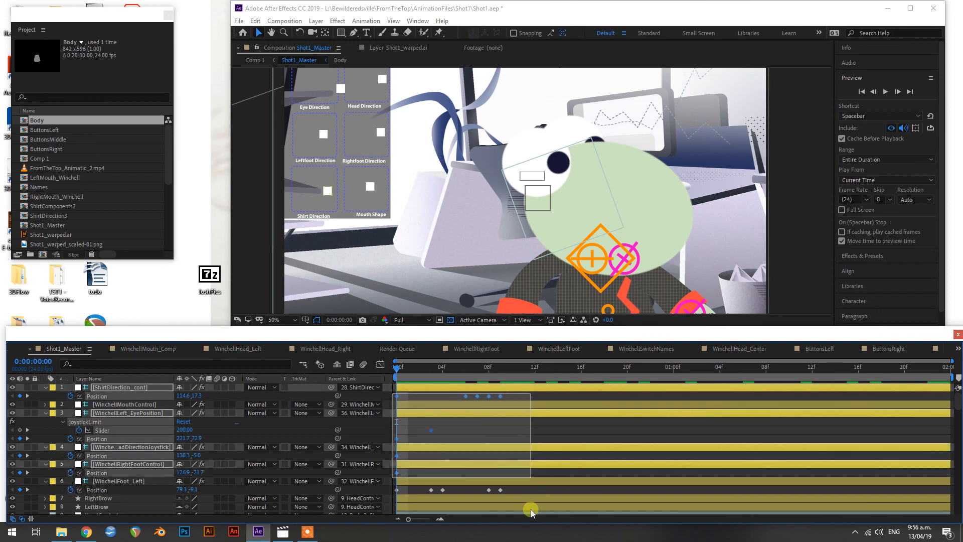
pyautogui.scroll(-3)
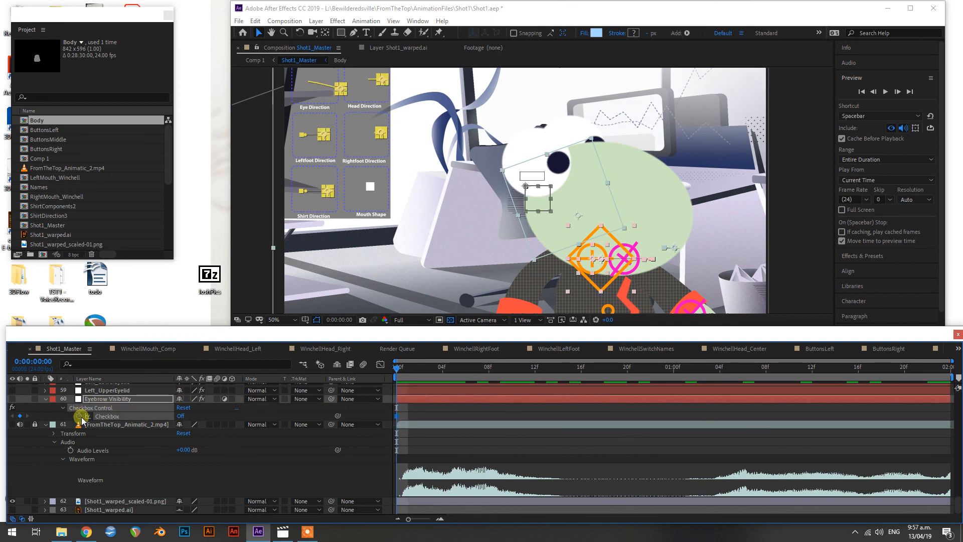
pyautogui.moveTo(71, 416)
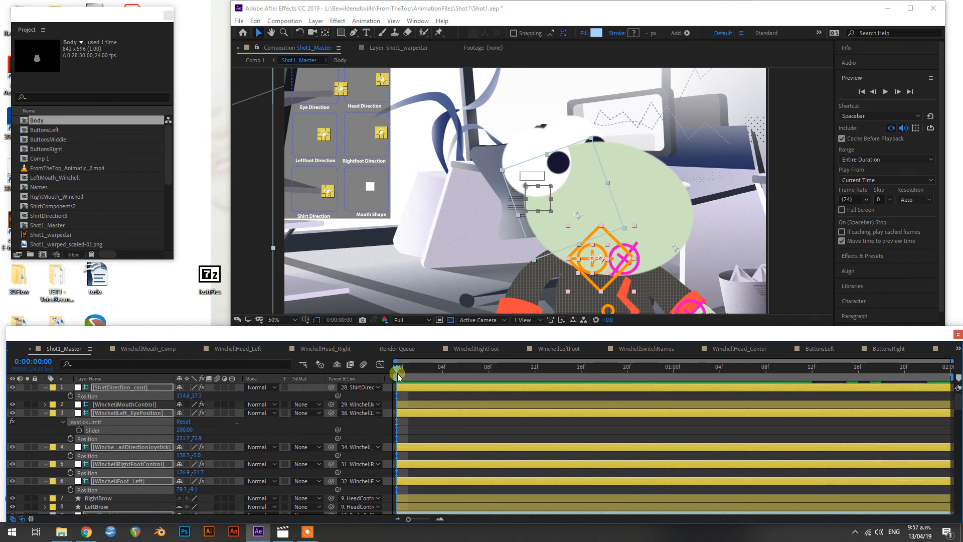
pyautogui.moveTo(396, 367); pyautogui.dragTo(541, 367)
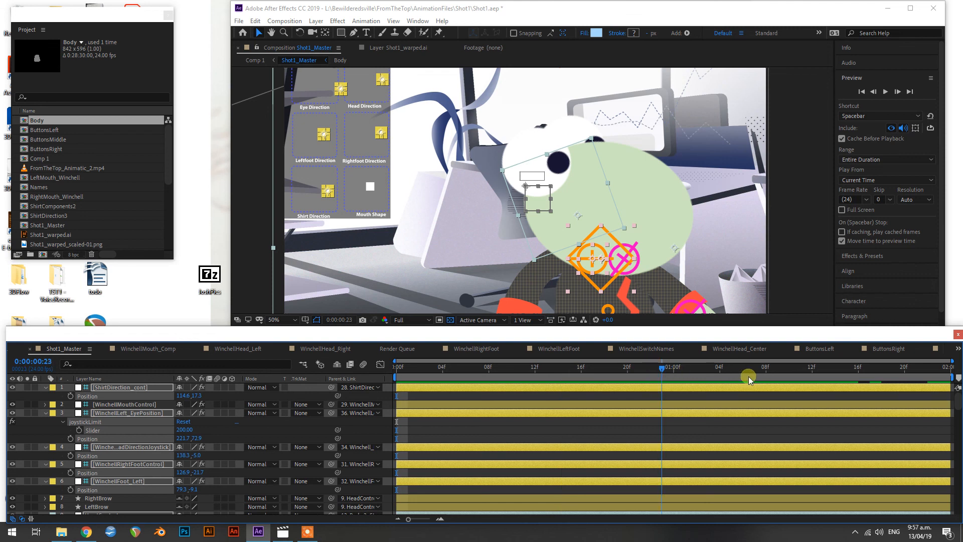
pyautogui.click(396, 367)
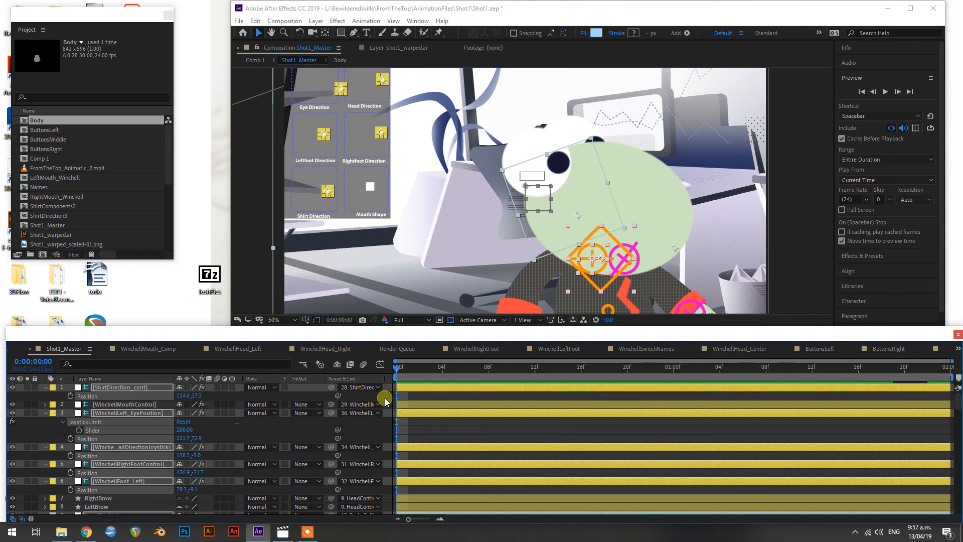